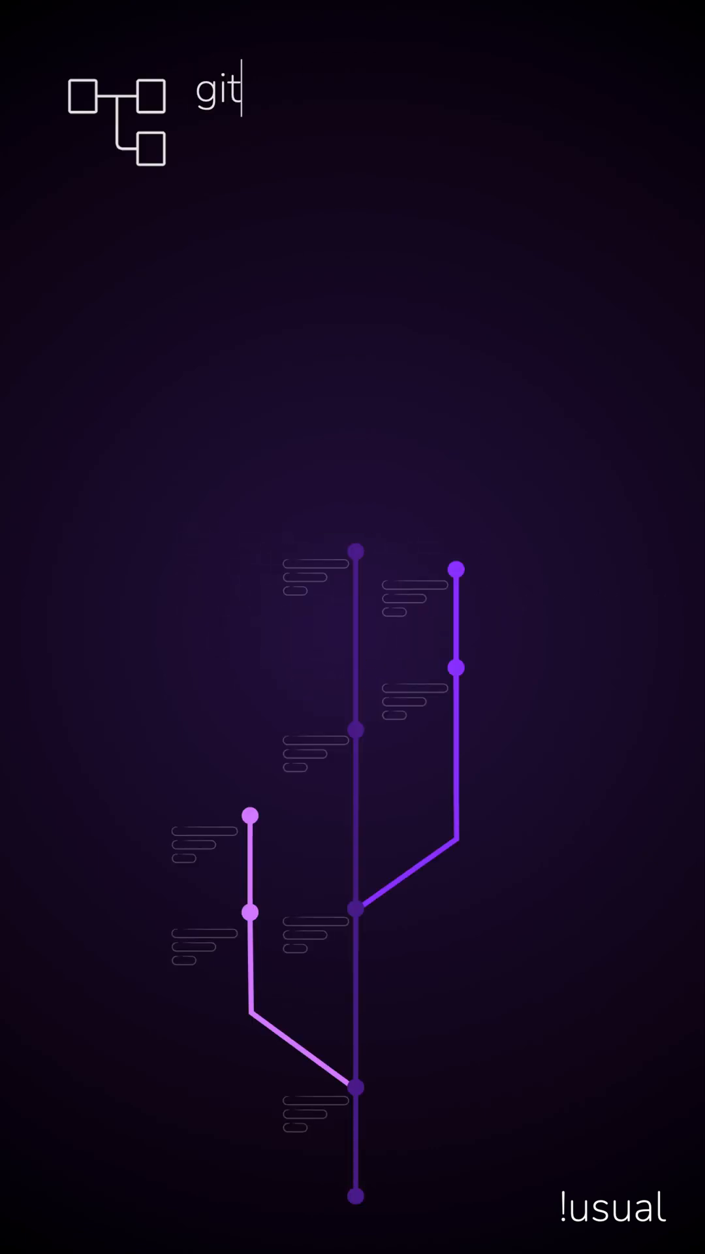
pyautogui.write('worktree')
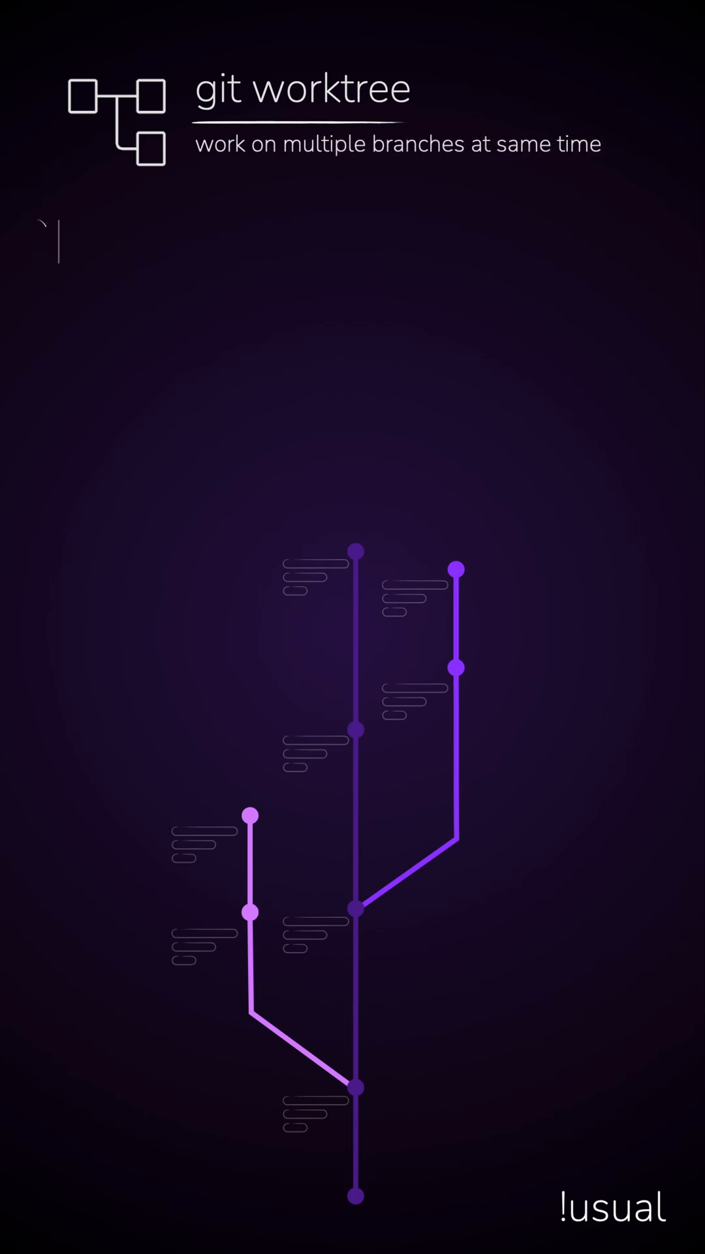
pyautogui.write('git worktree add ../new-feature feature')
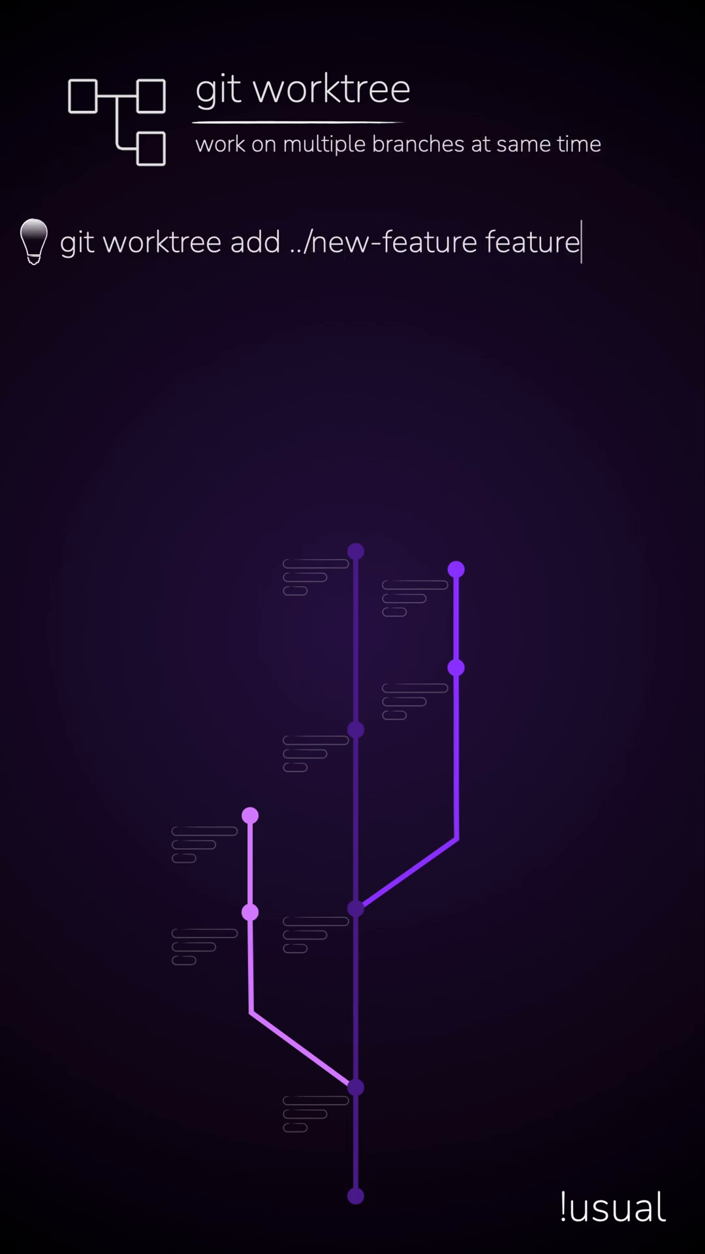
pyautogui.write('-branch')
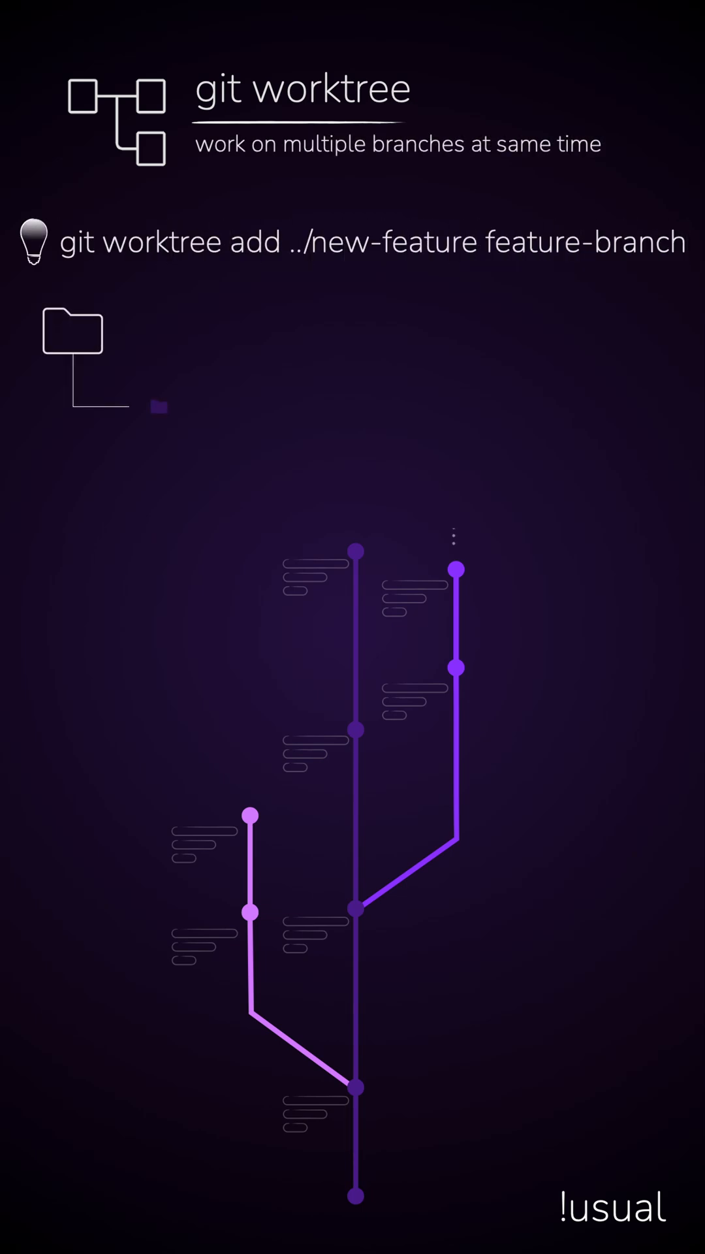